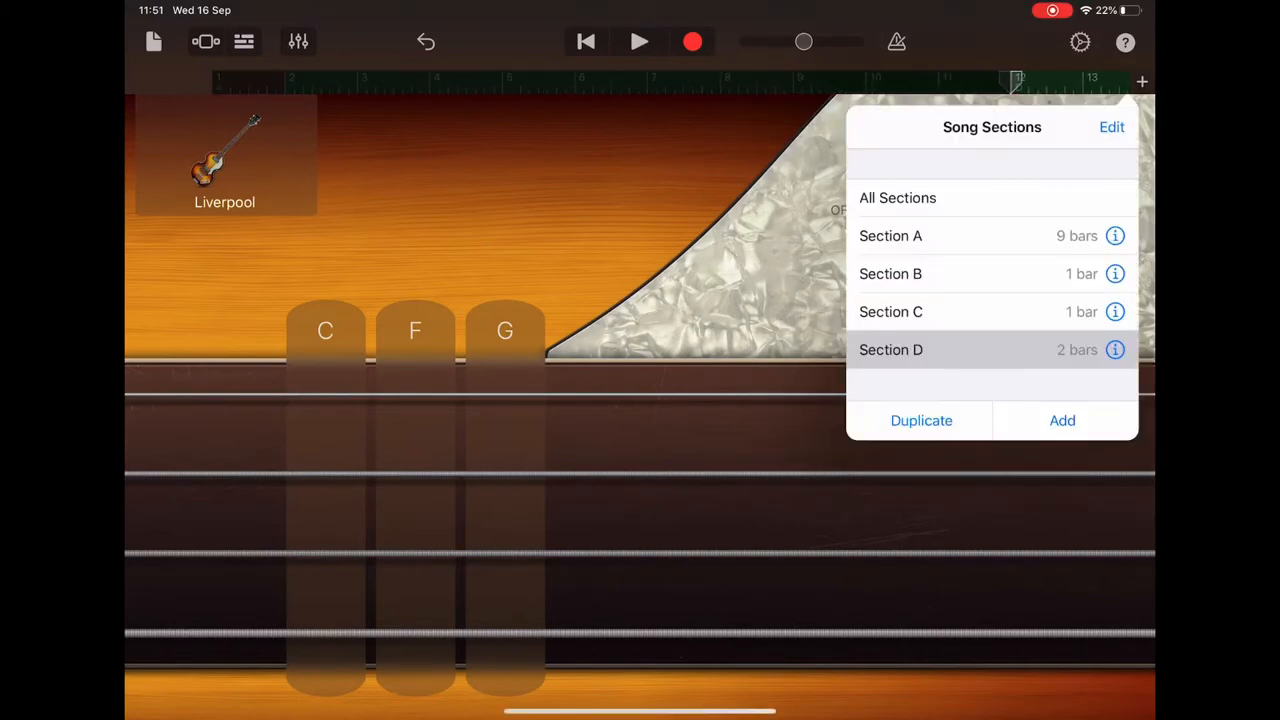
# - Add two one-bar sections after Section D, creating Sections E and F
pyautogui.click(890, 273)
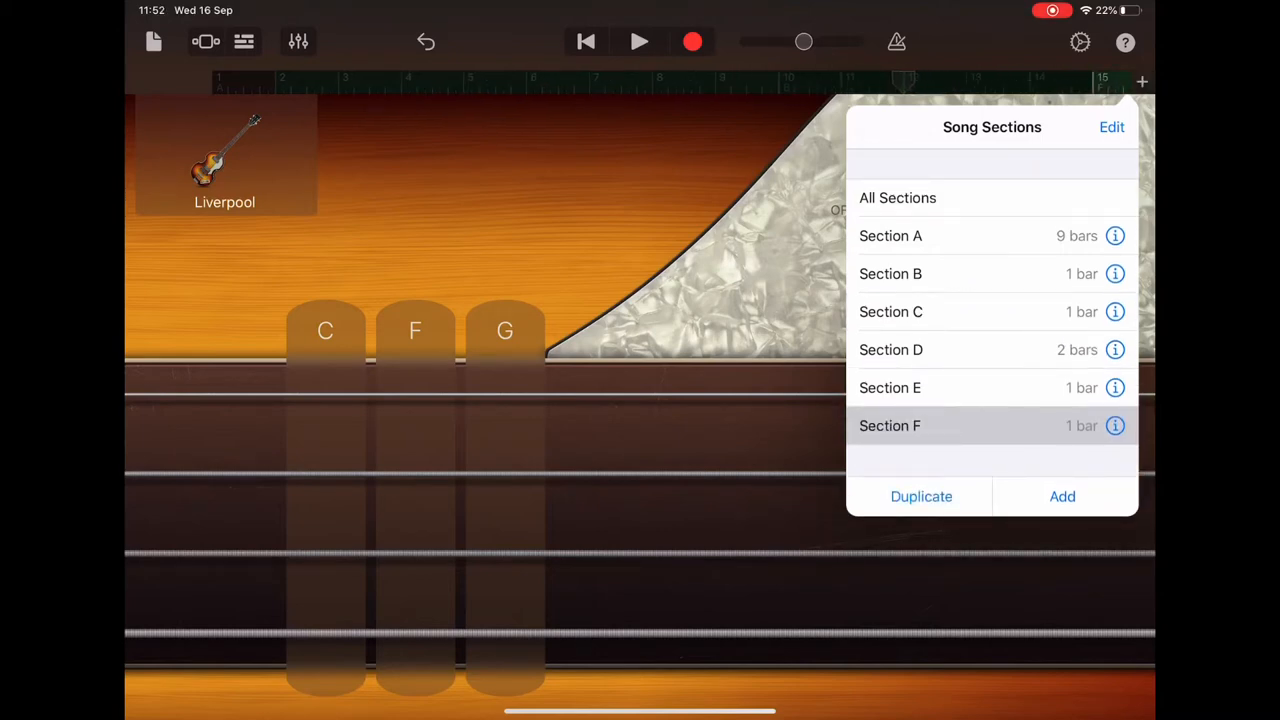
pyautogui.click(890, 349)
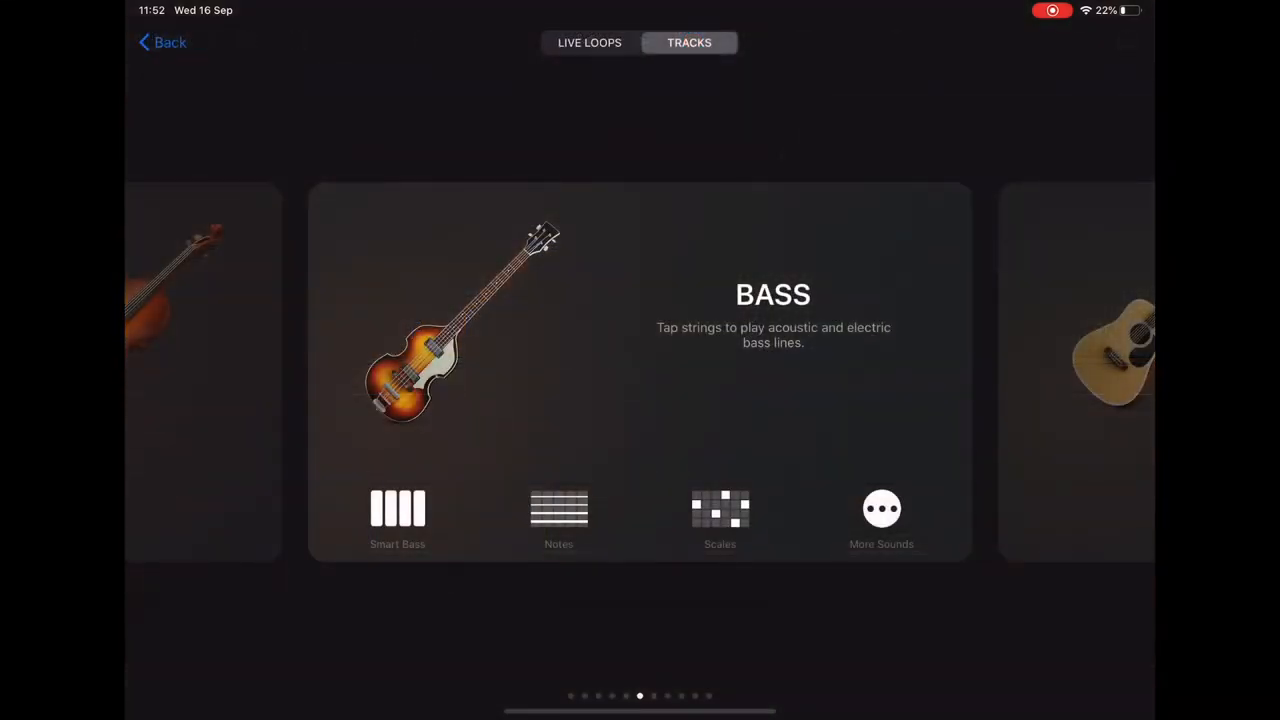
# - Swipe past Bass to Drummer and create an Acoustic drummer track with Kyle
pyautogui.hscroll(-3)
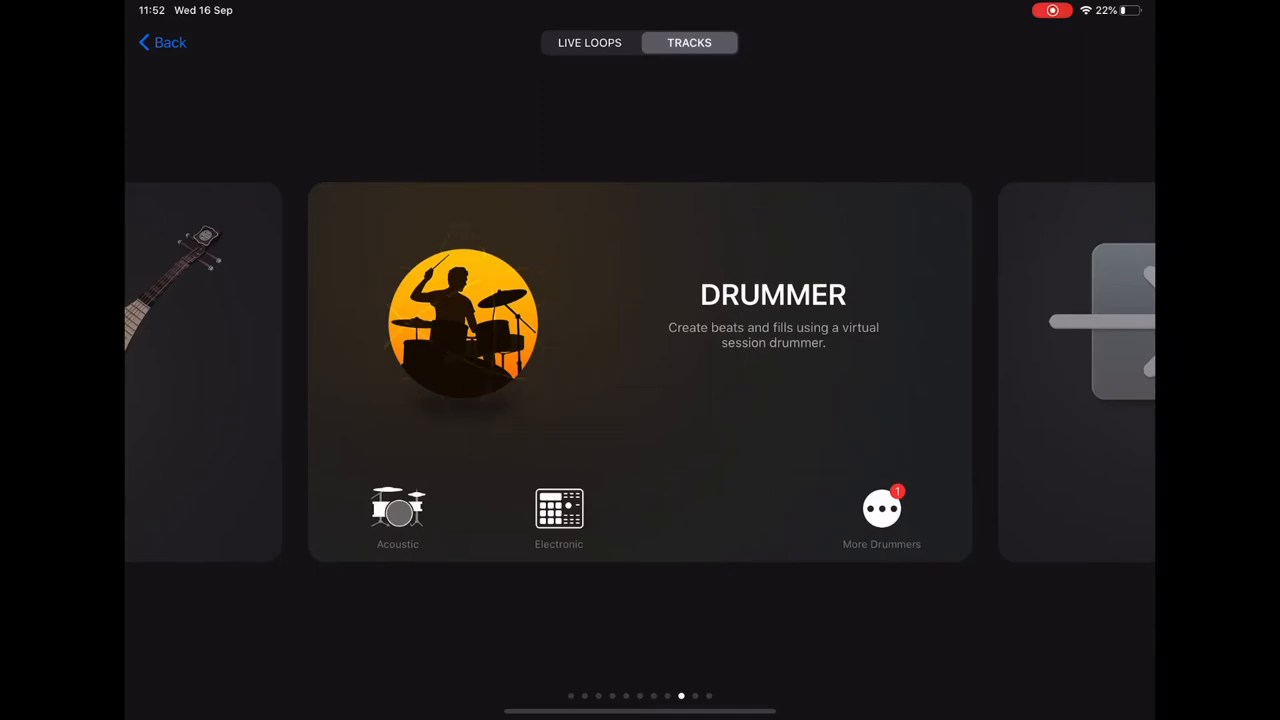
pyautogui.click(397, 510)
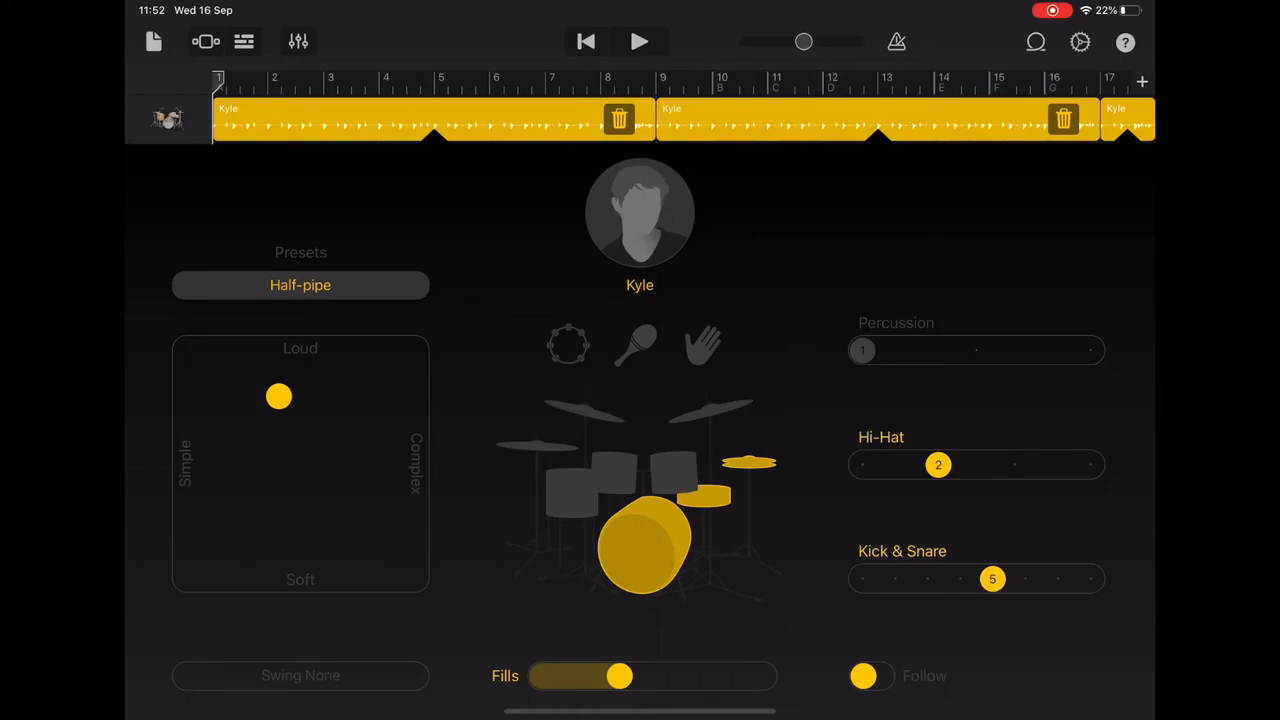
# - Open Kyle's Swing options and pick a swing feel from the list
pyautogui.click(300, 675)
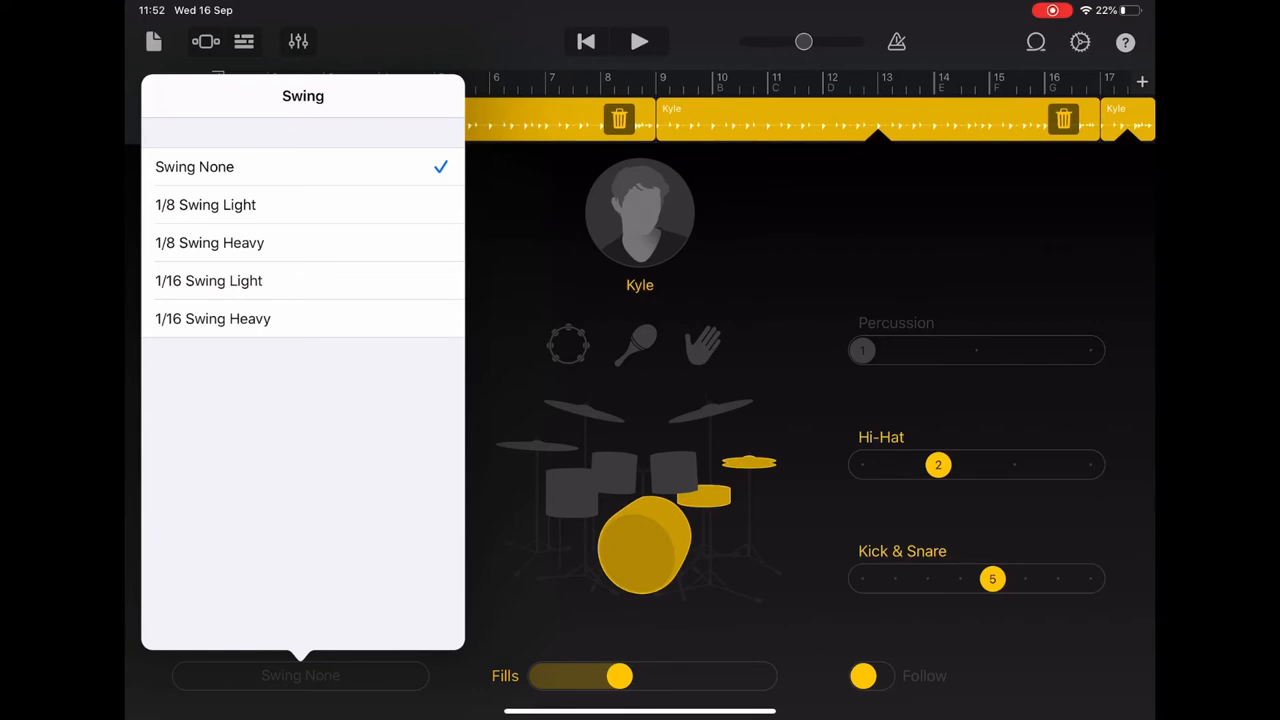
pyautogui.click(209, 242)
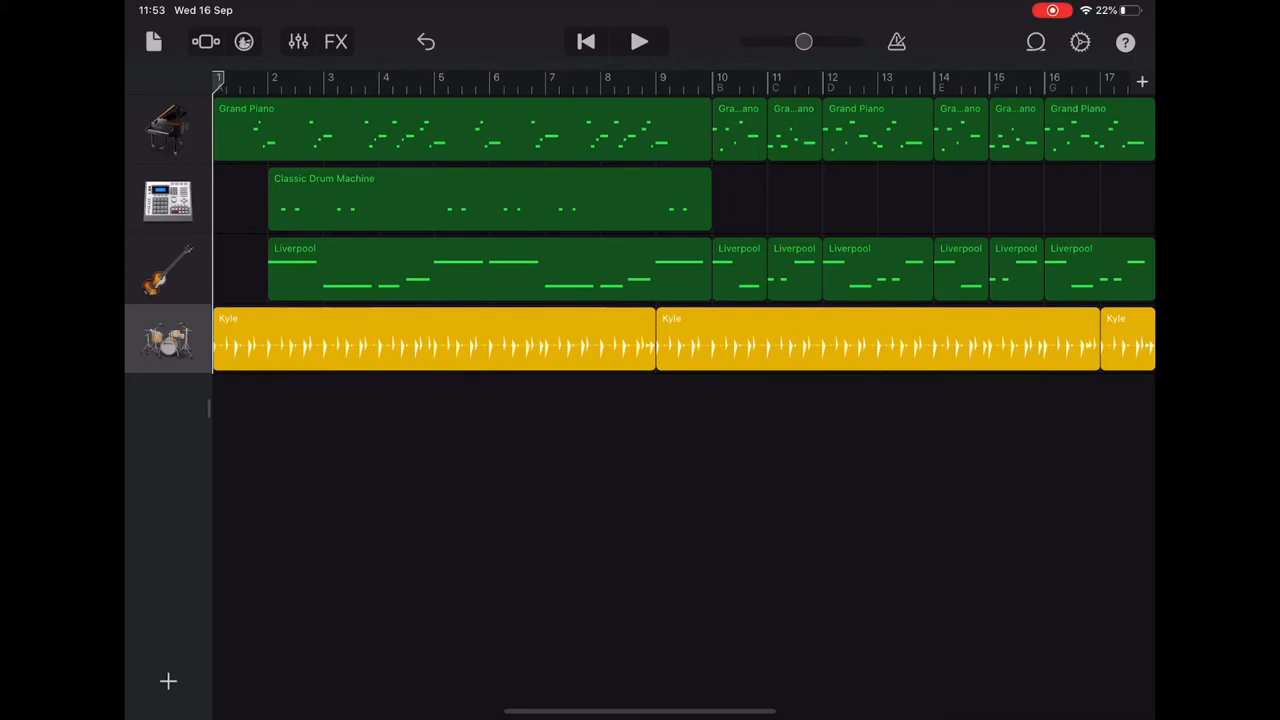
# - Delete the first Kyle drum region and the short trailing Kyle region
pyautogui.click(430, 340)
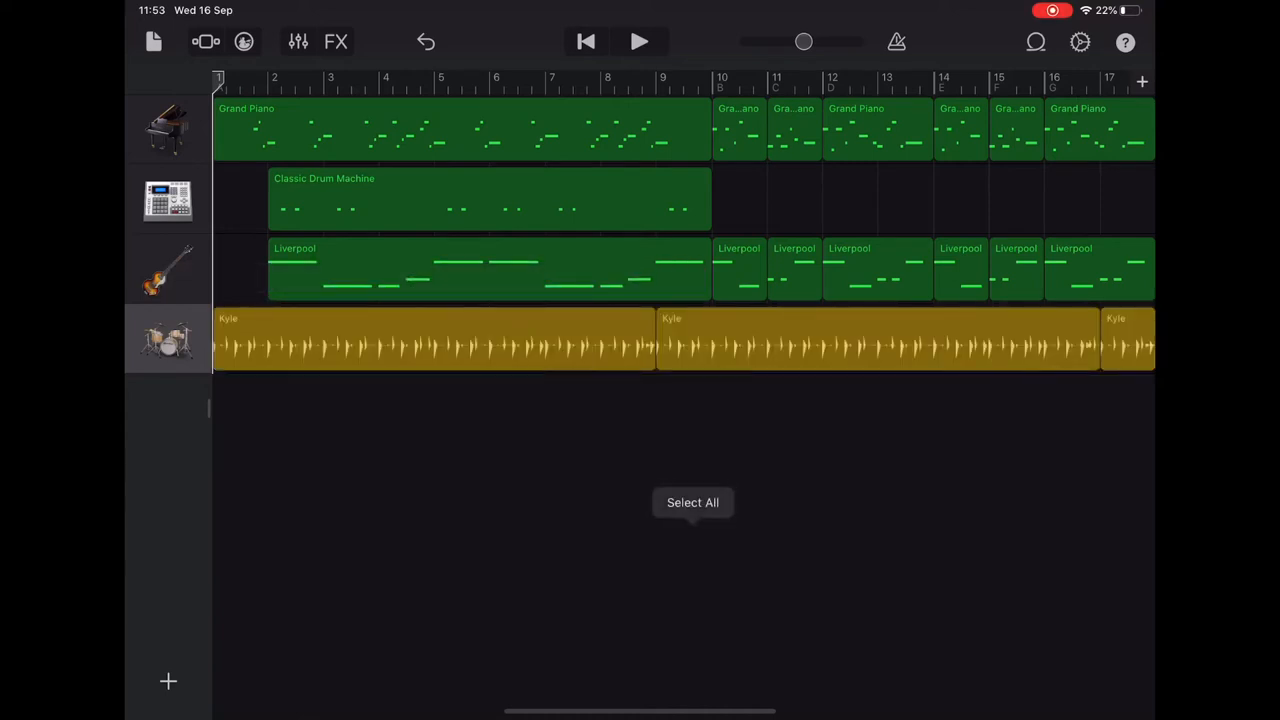
pyautogui.click(430, 340)
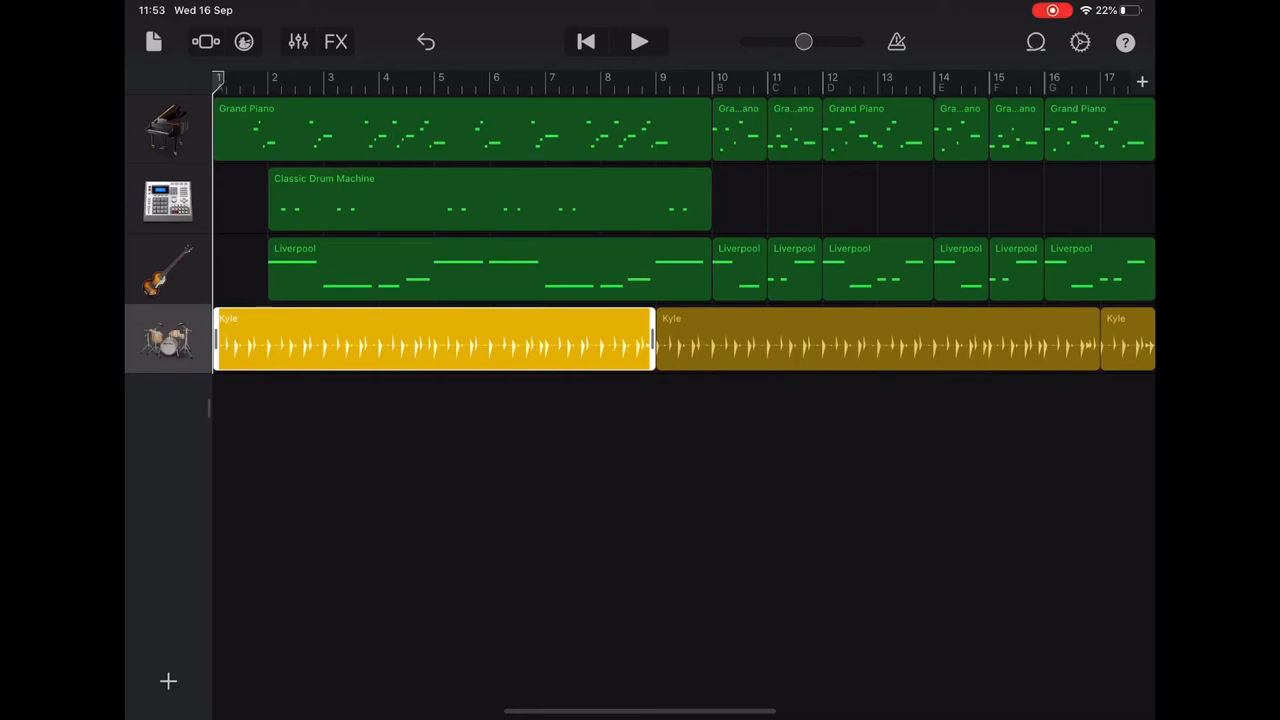
pyautogui.click(433, 340)
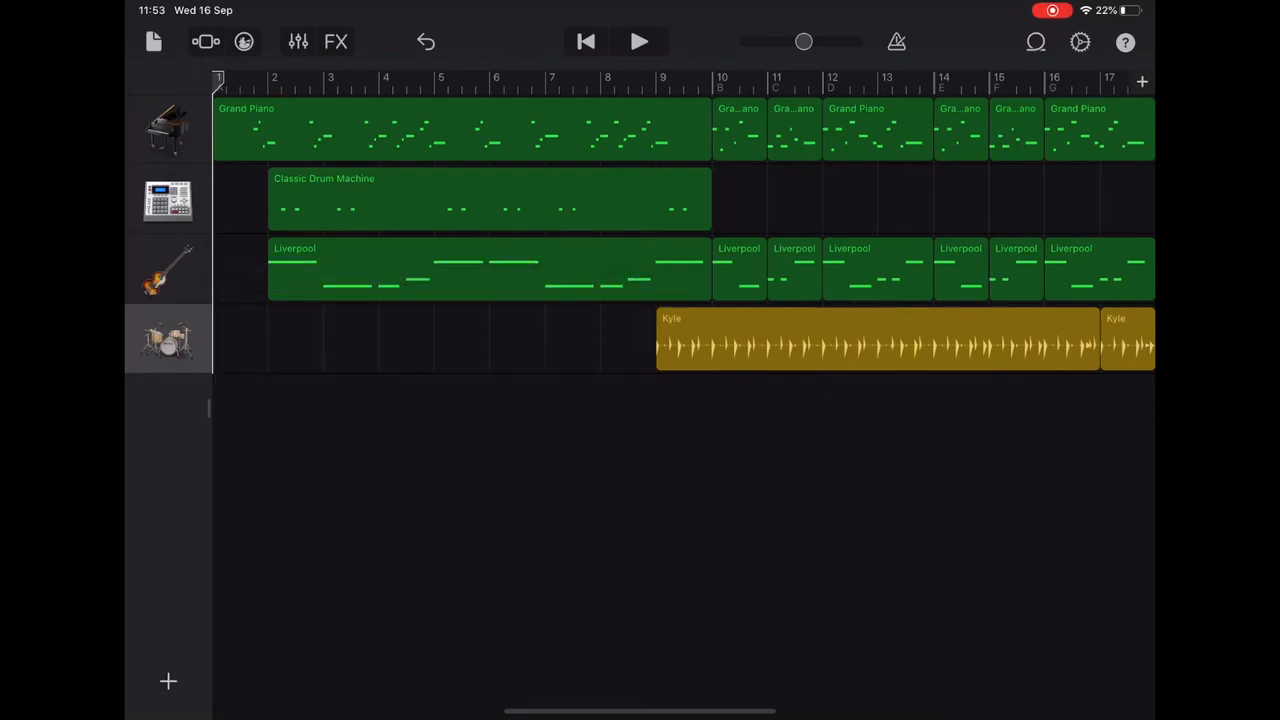
pyautogui.click(1127, 338)
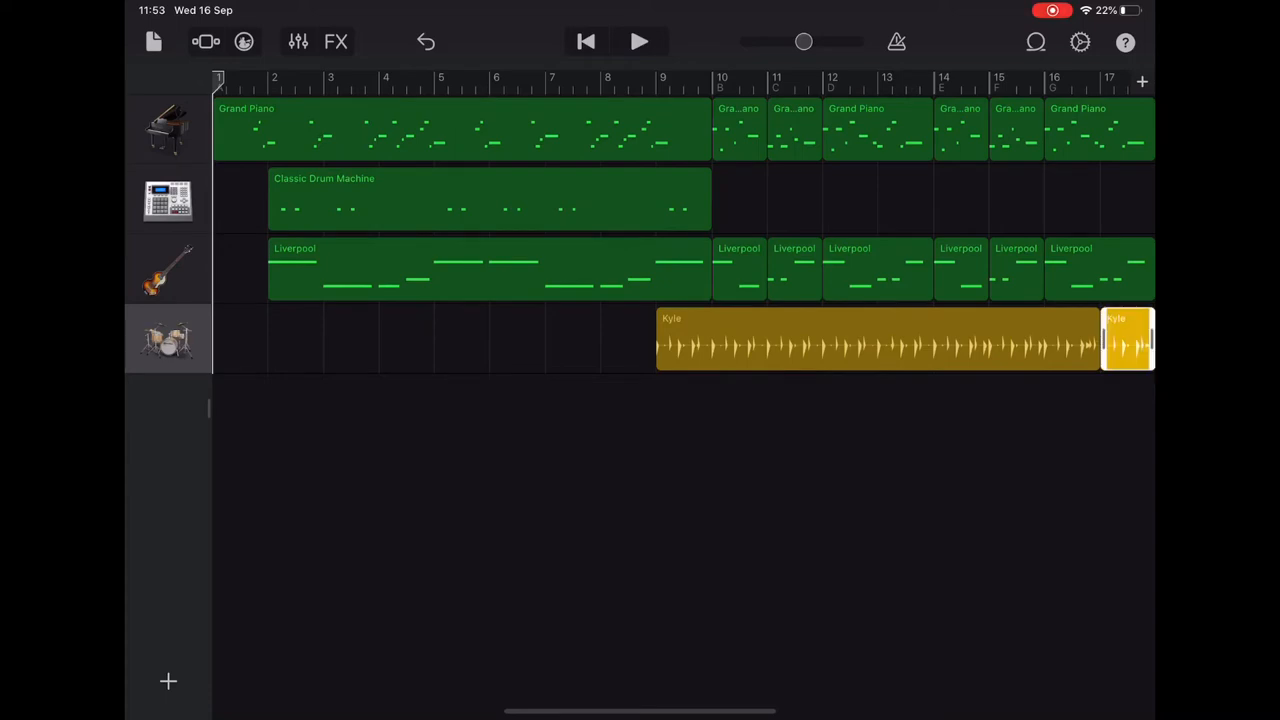
pyautogui.click(900, 267)
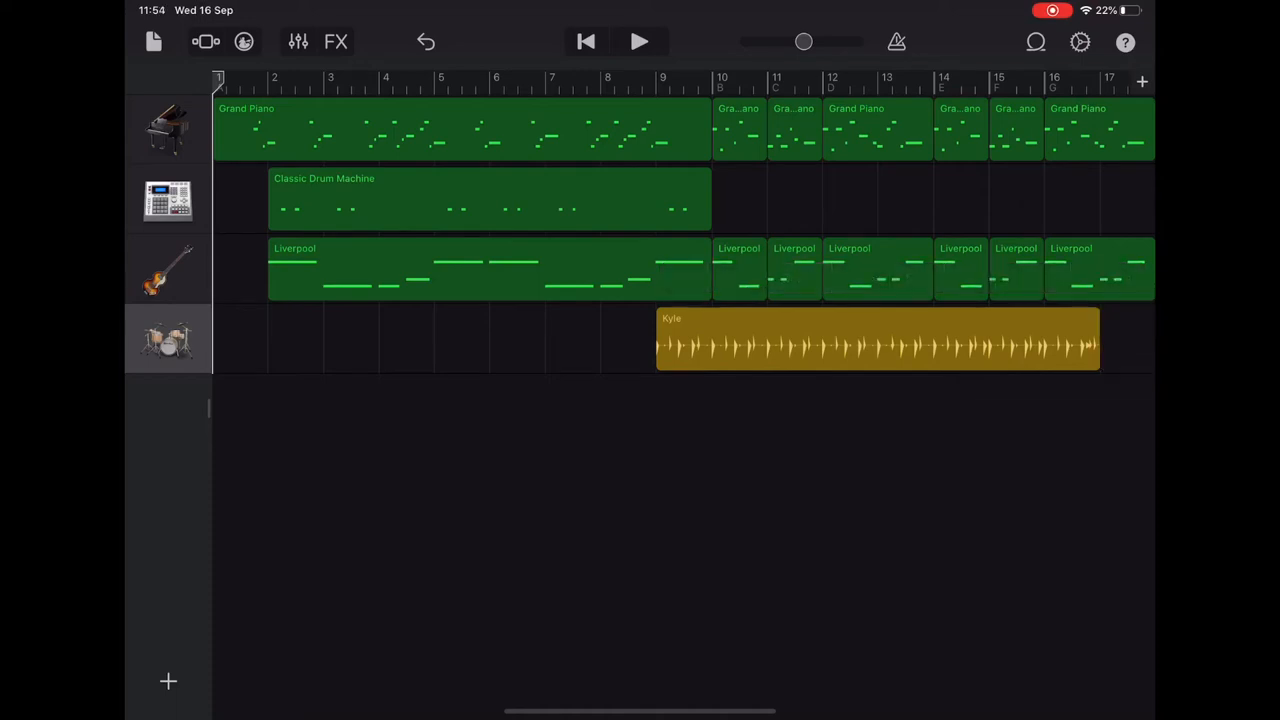
# - Drag the remaining Kyle drum region to start at bar 10, Section B
pyautogui.click(877, 342)
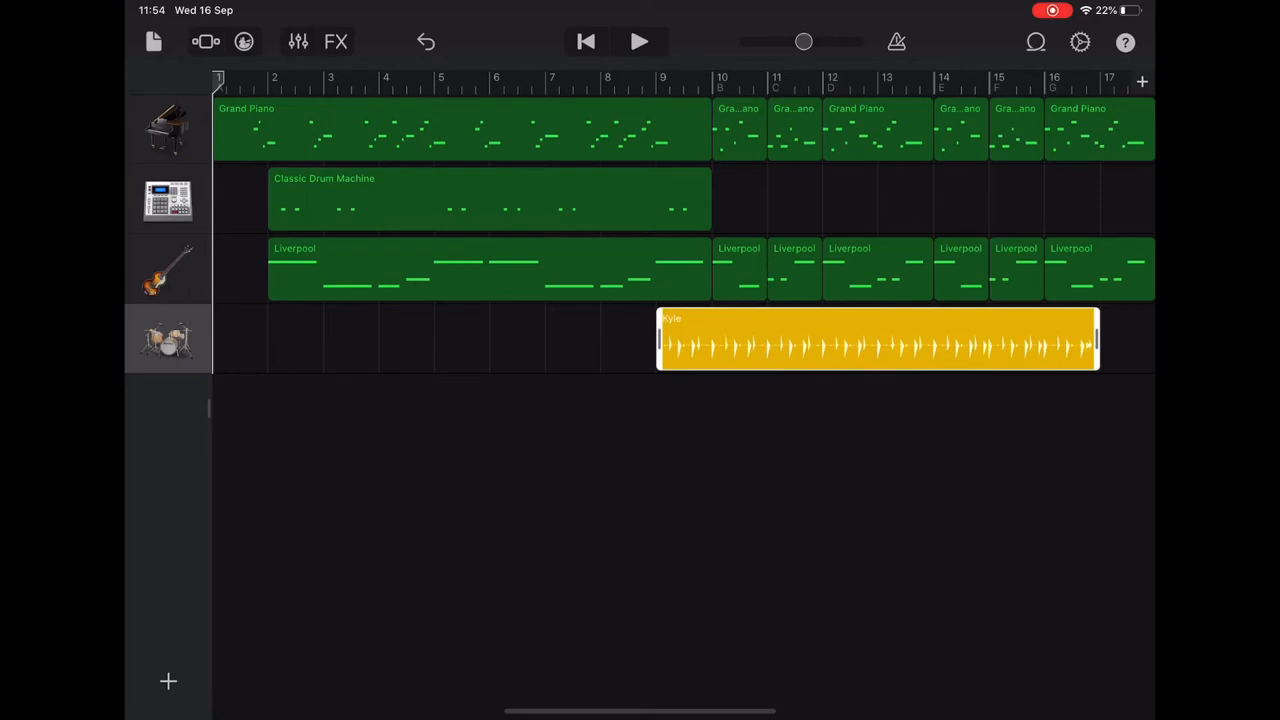
pyautogui.moveTo(875, 345); pyautogui.dragTo(900, 345)
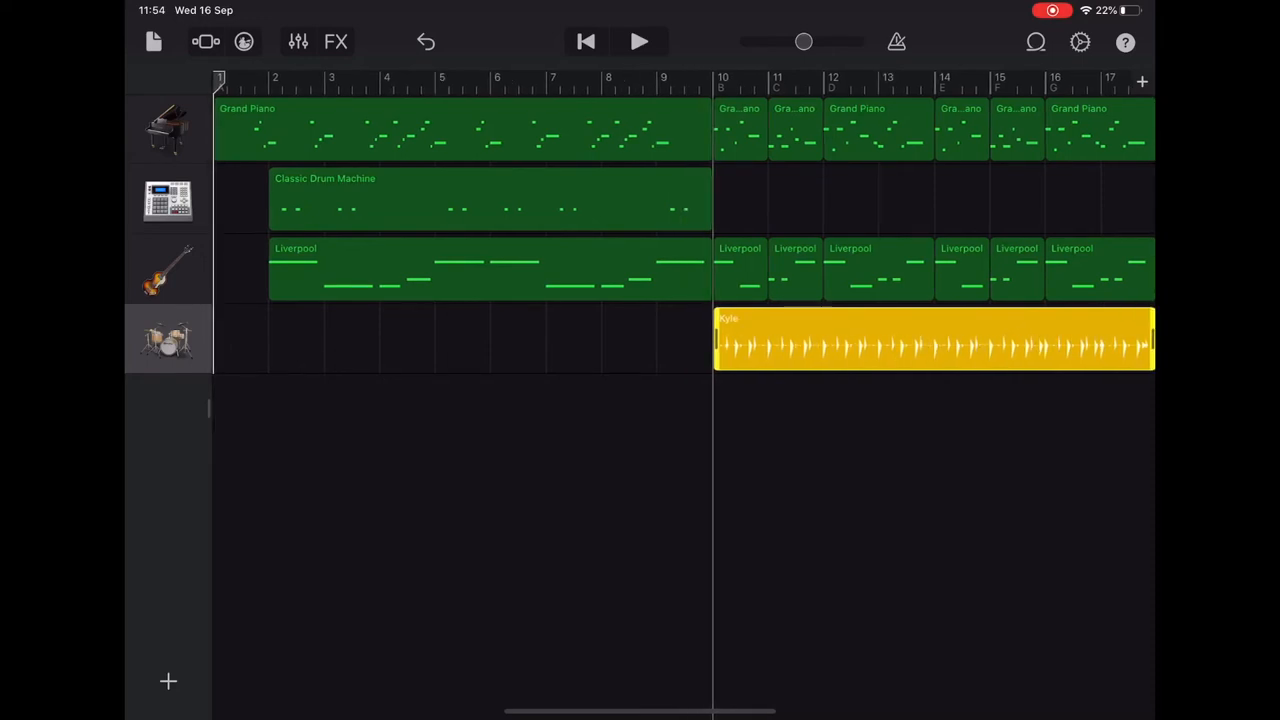
pyautogui.moveTo(930, 340); pyautogui.dragTo(860, 340)
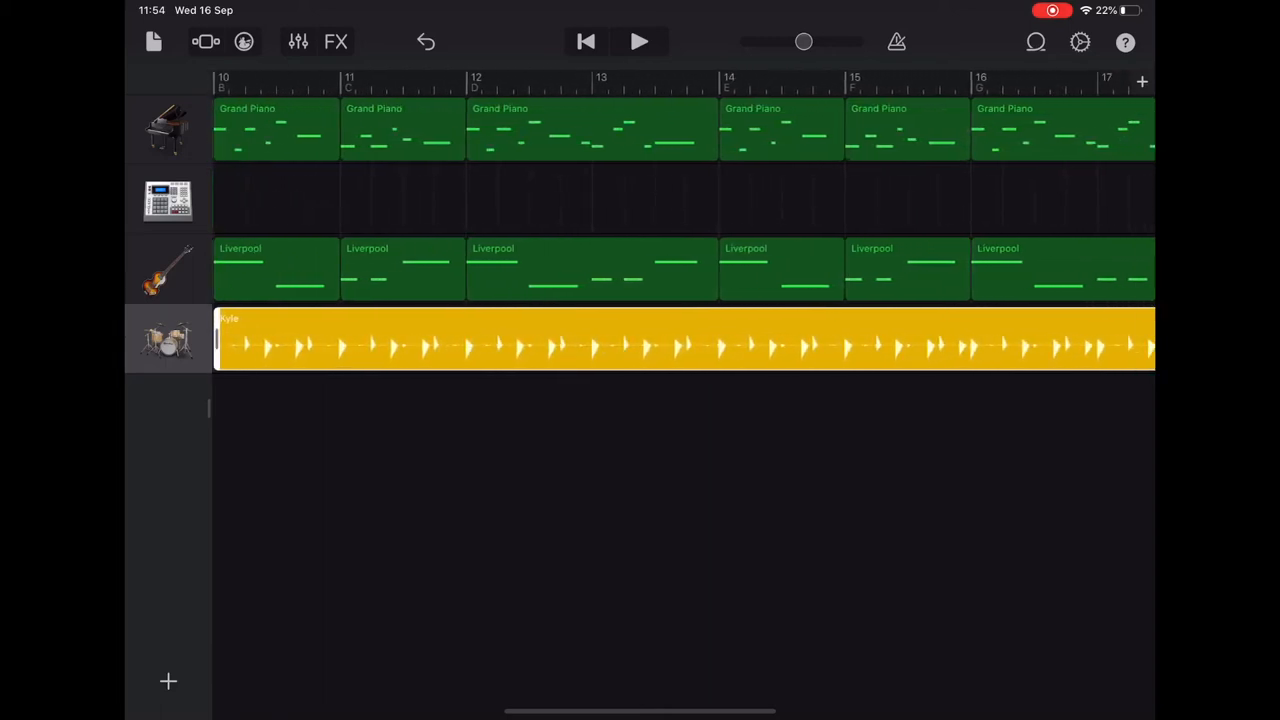
pyautogui.hscroll(3)
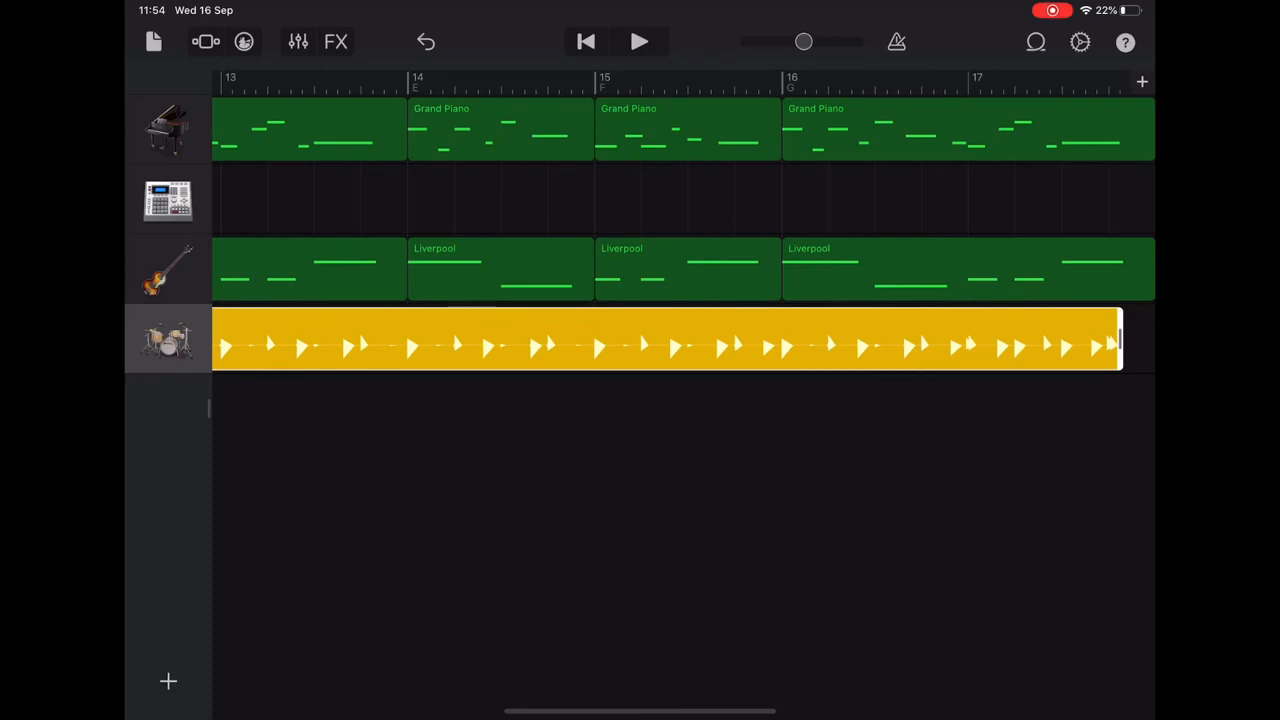
pyautogui.click(887, 82)
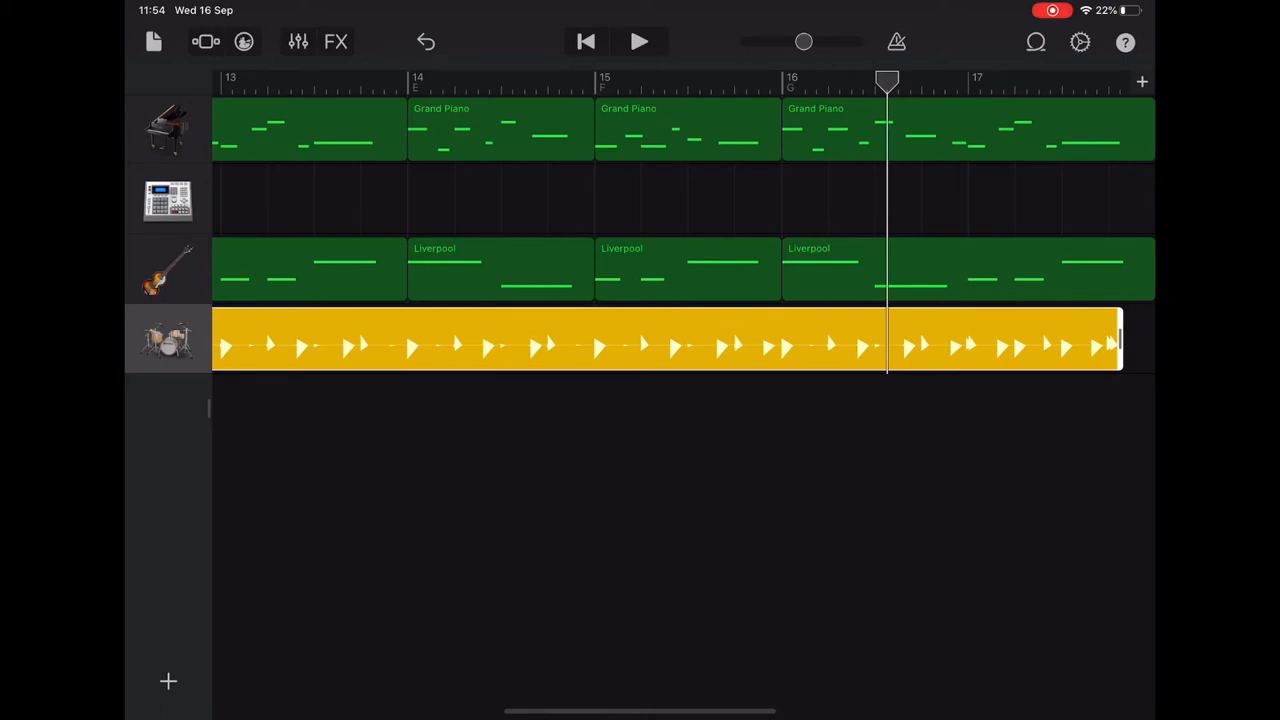
pyautogui.click(639, 41)
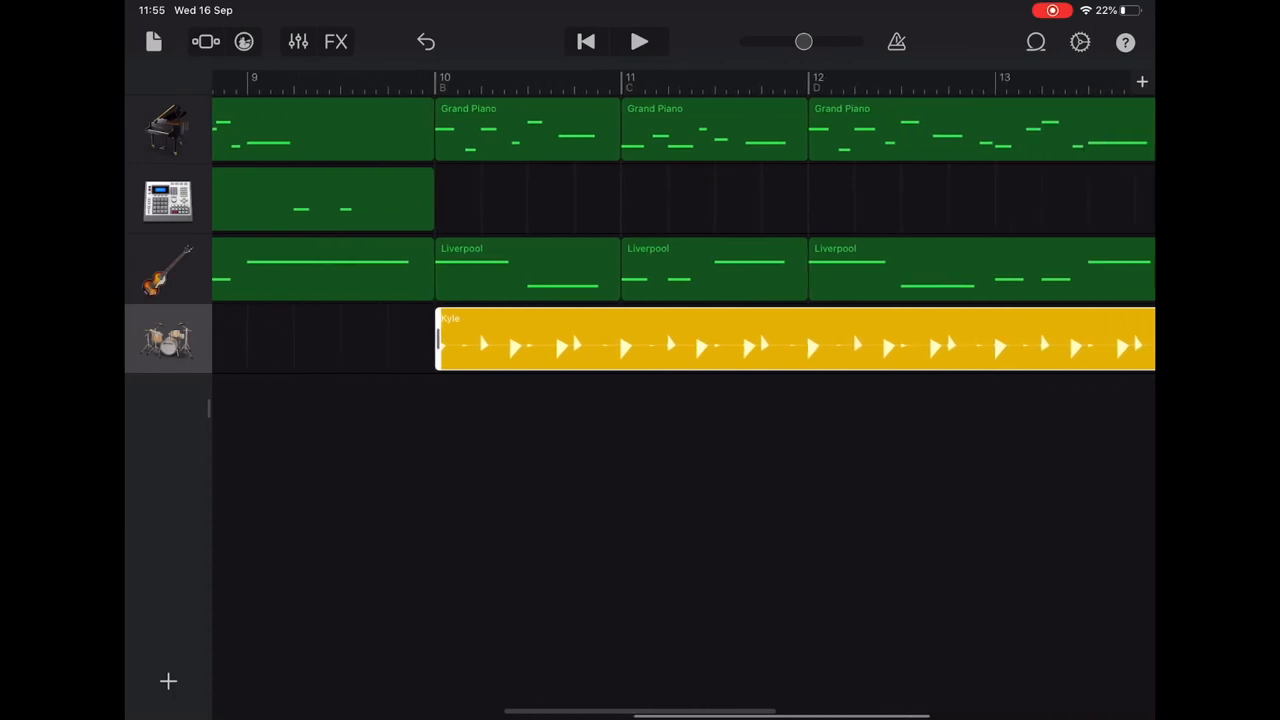
pyautogui.click(795, 340)
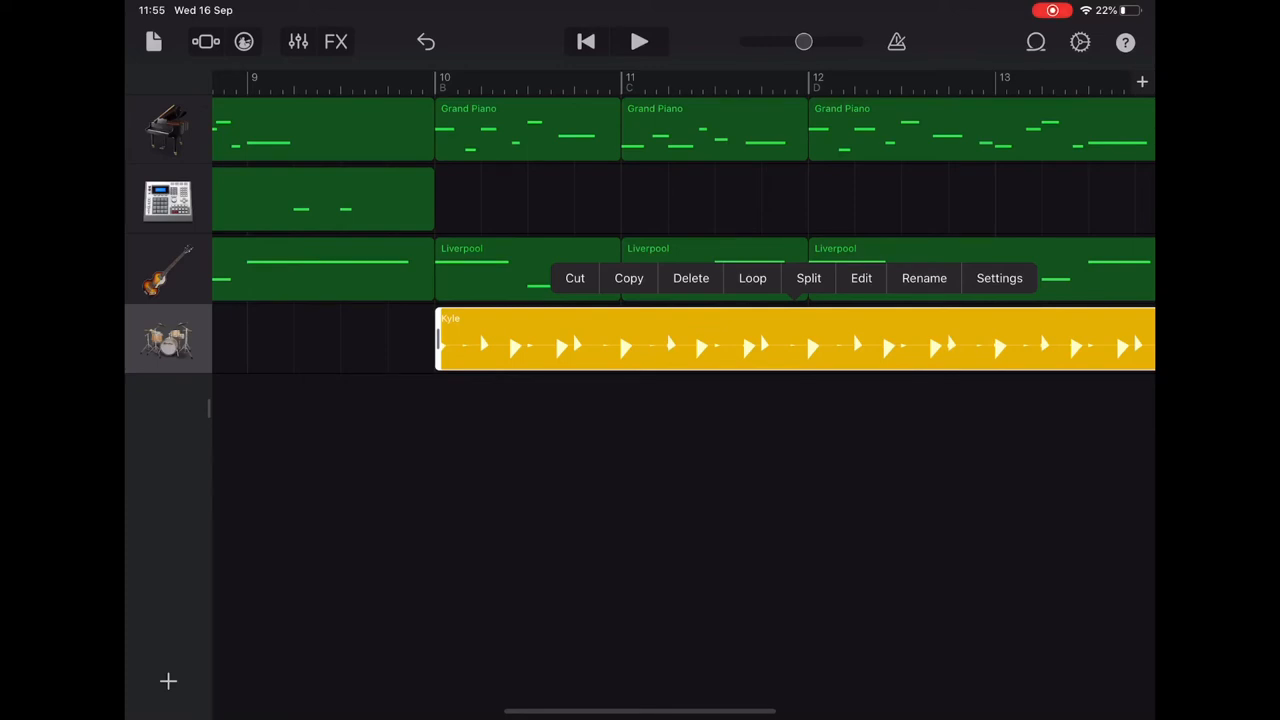
# - Set the song tempo to 100 BPM in the Settings tempo control
pyautogui.click(1079, 42)
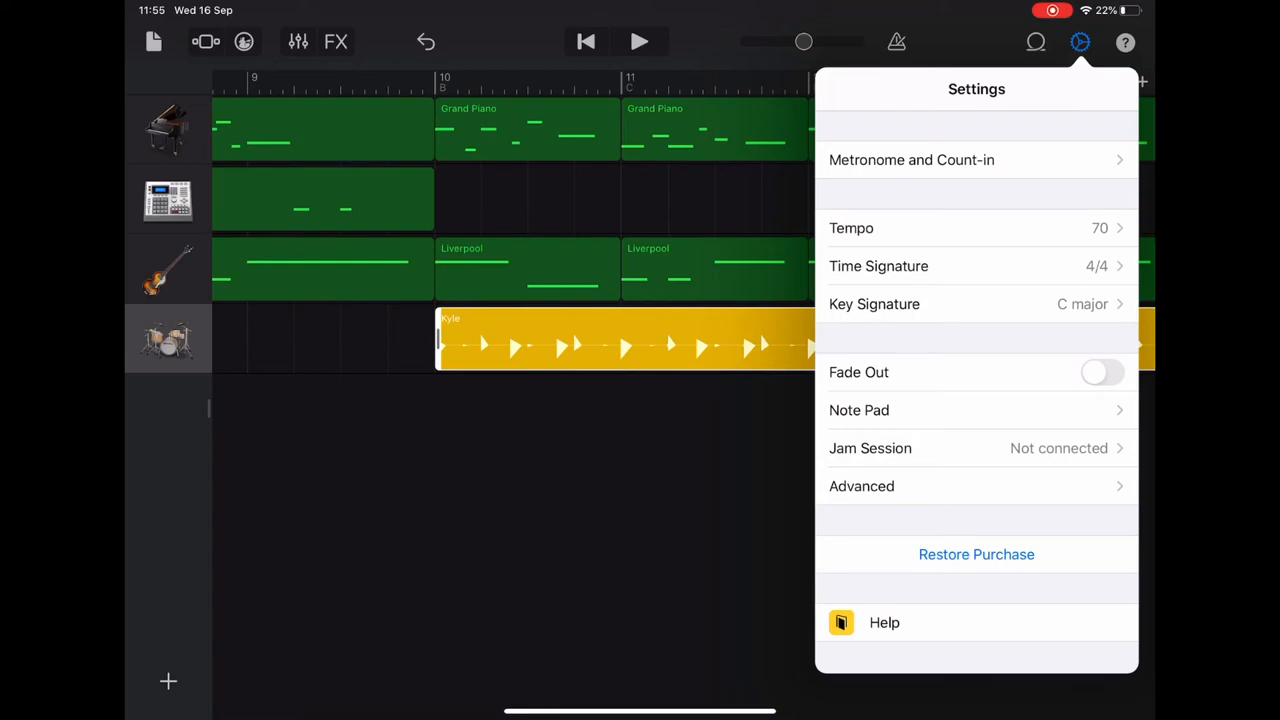
pyautogui.click(851, 228)
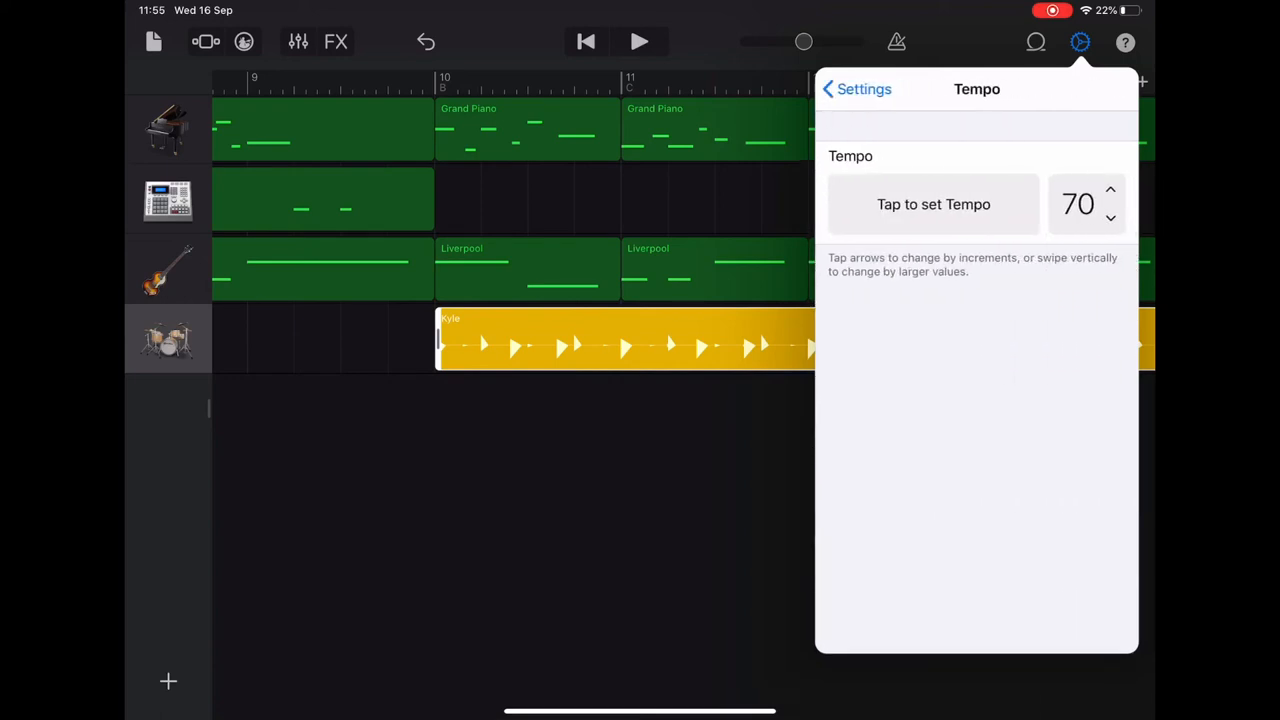
pyautogui.click(1110, 190)
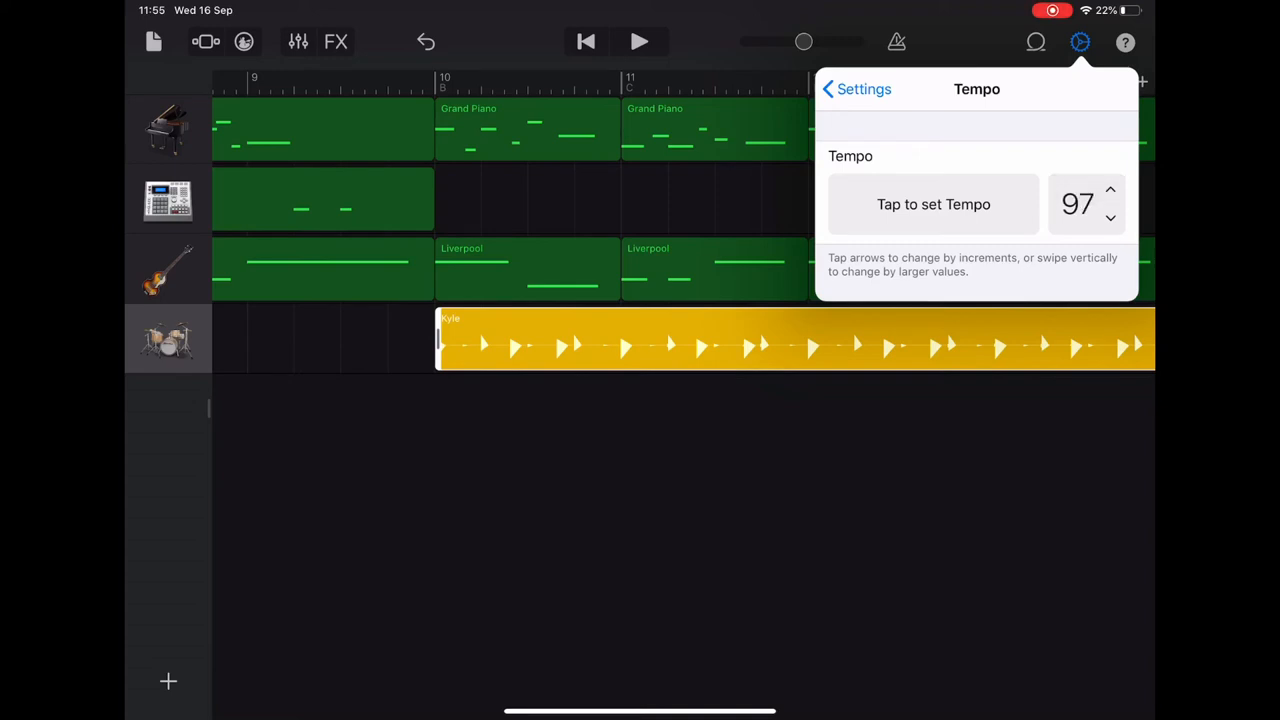
pyautogui.click(1110, 190)
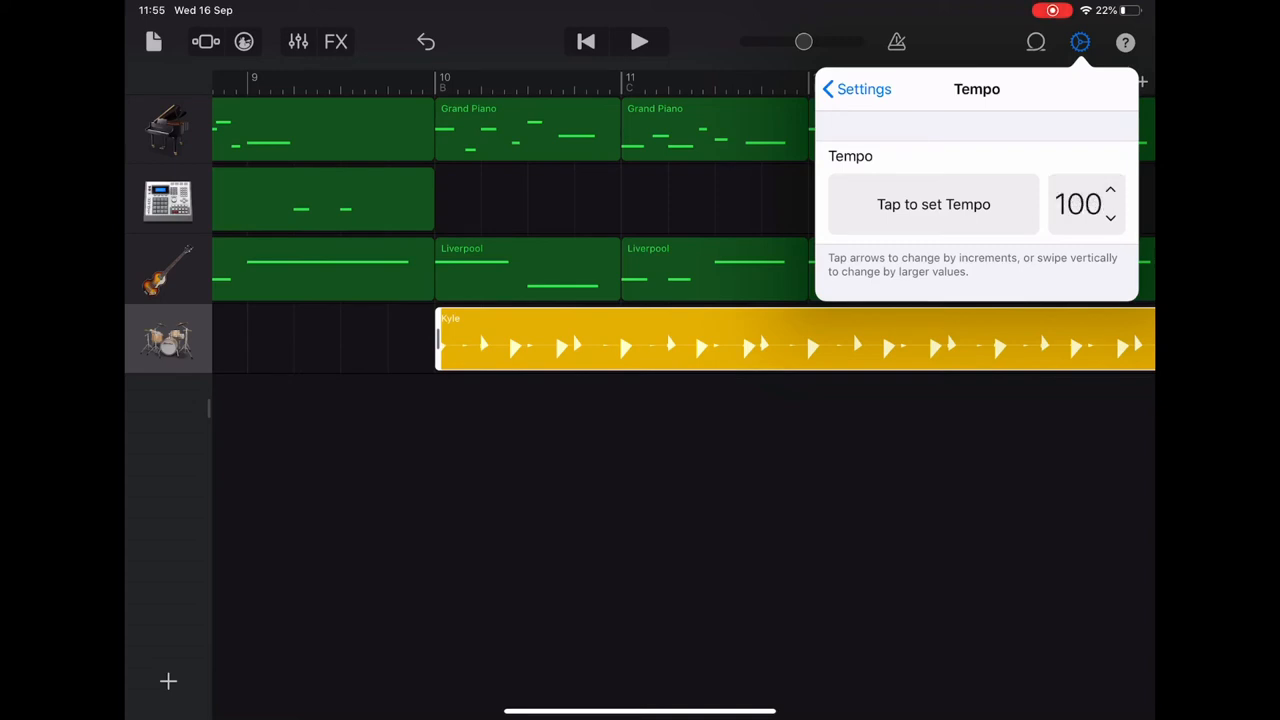
pyautogui.click(1079, 42)
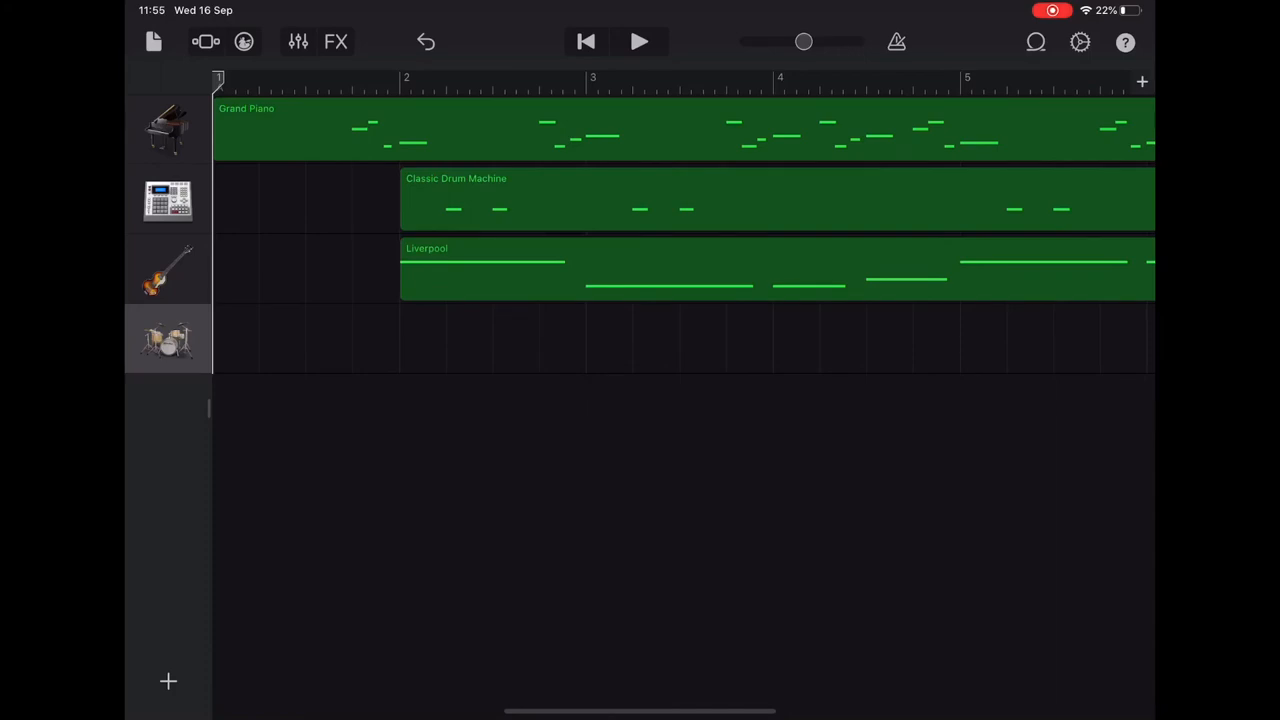
# - Return to the song's start and play it back, following playback toward bar 9
pyautogui.click(896, 41)
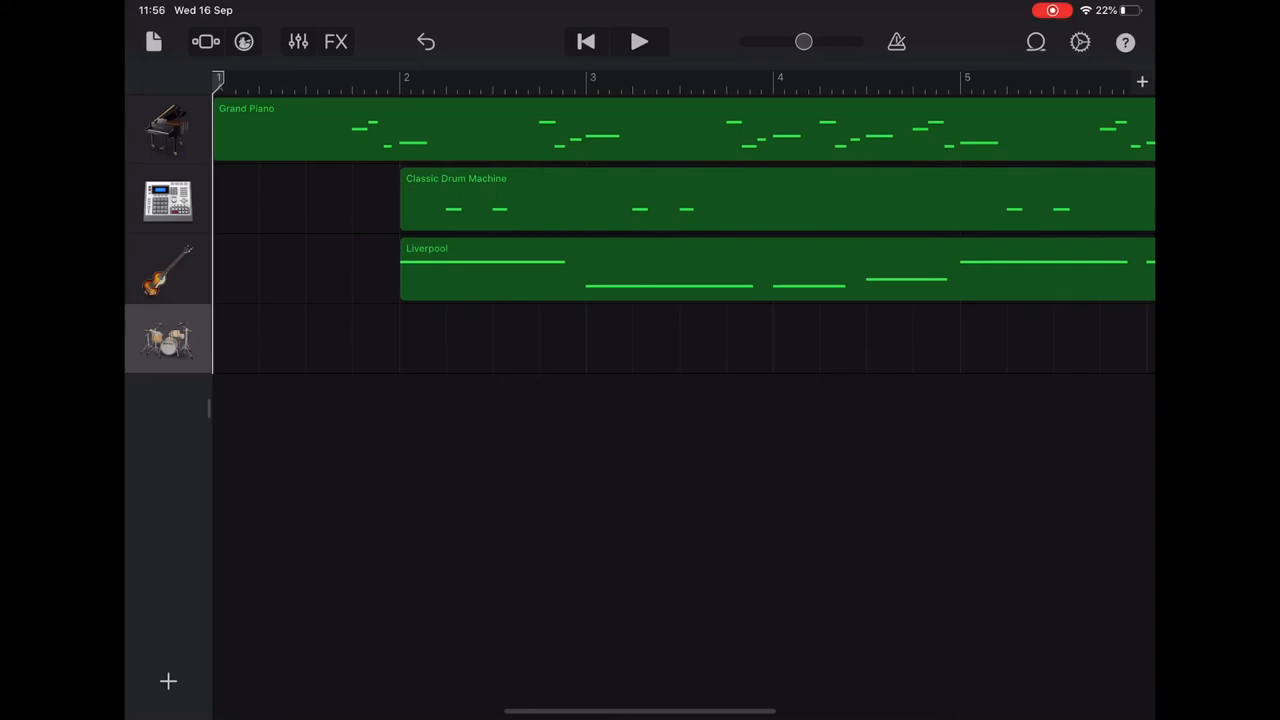
pyautogui.click(640, 41)
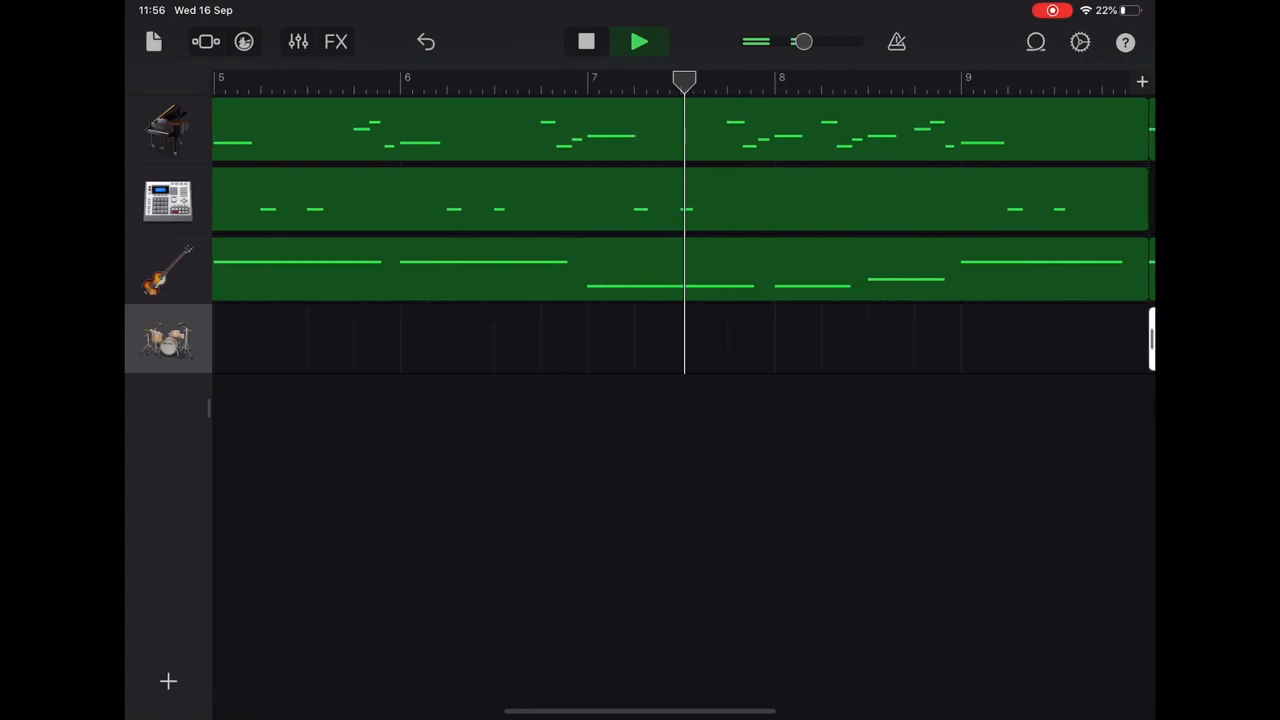
pyautogui.hscroll(3)
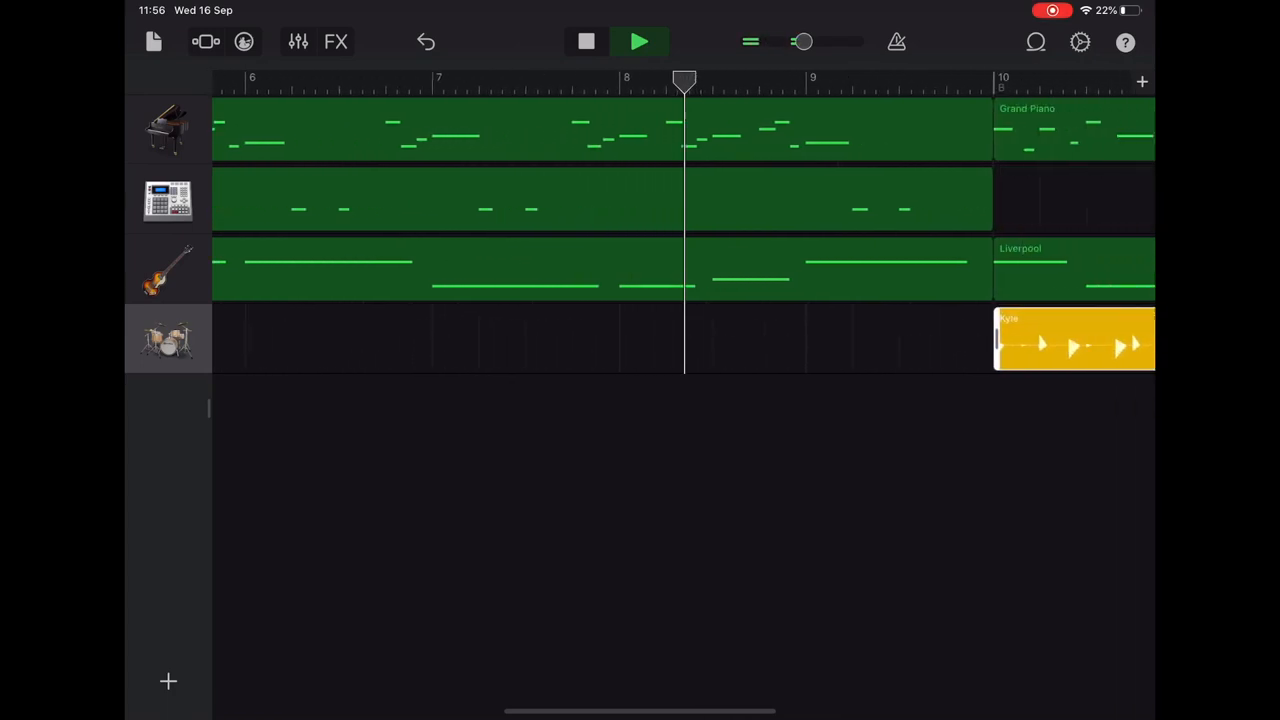
pyautogui.hscroll(3)
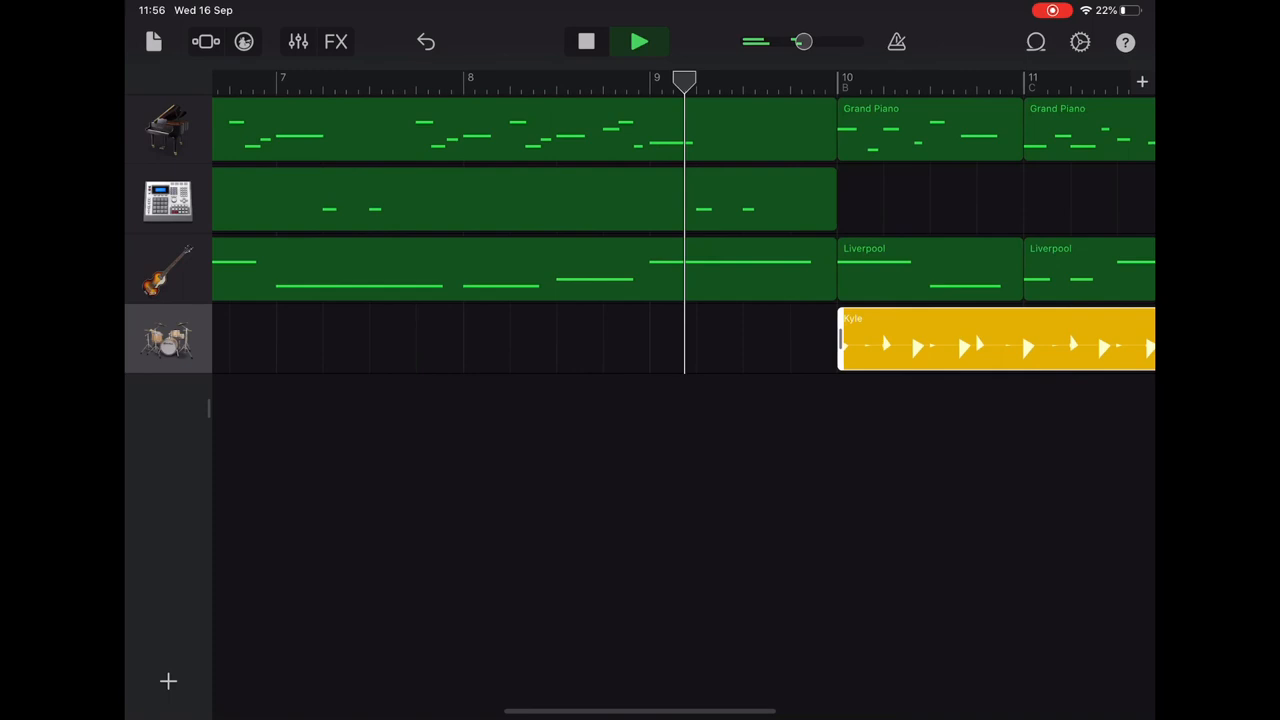